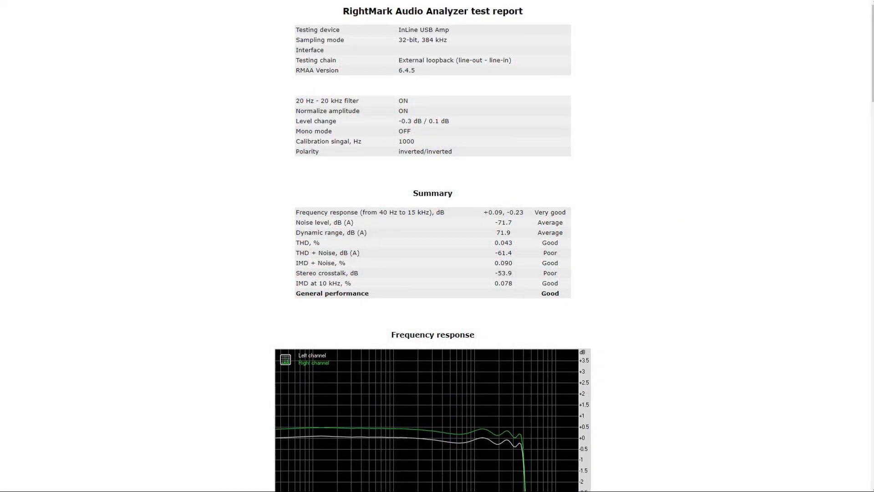
scroll(up, 3)
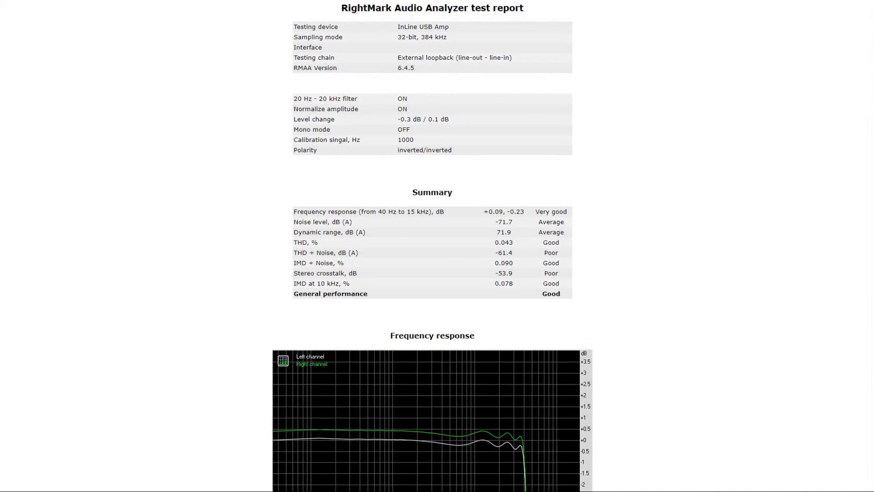
scroll(down, 3)
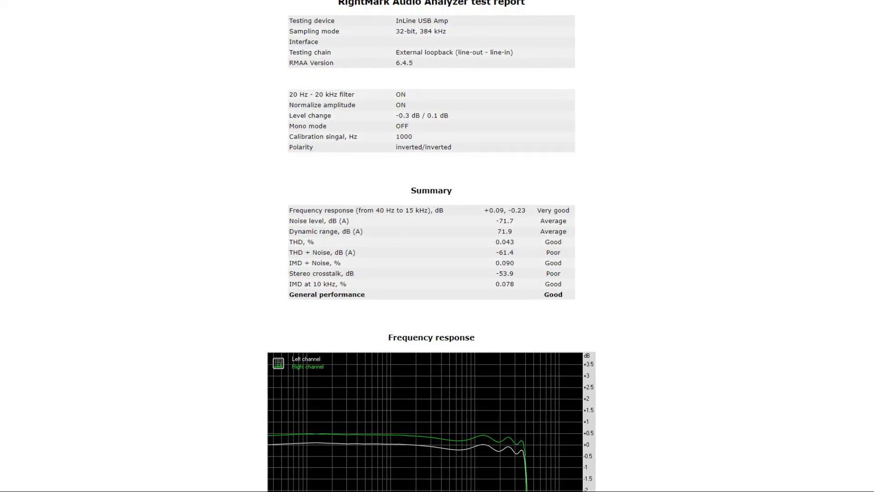
scroll(up, 3)
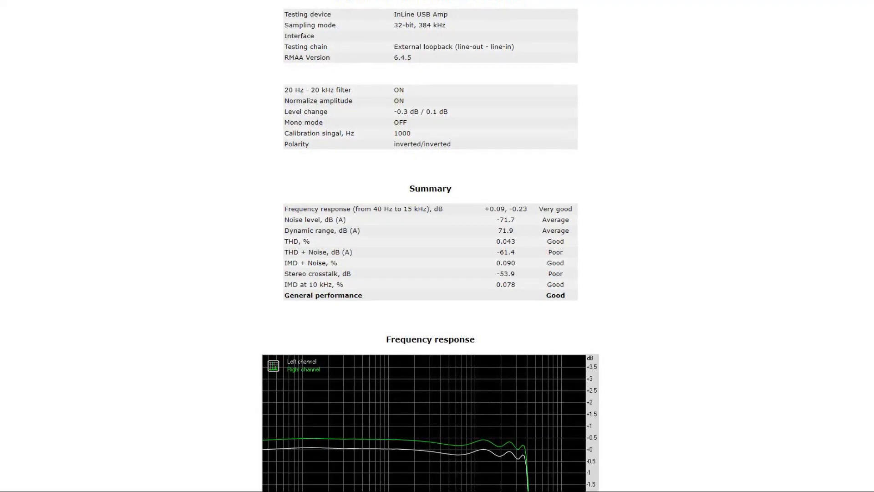
scroll(up, 3)
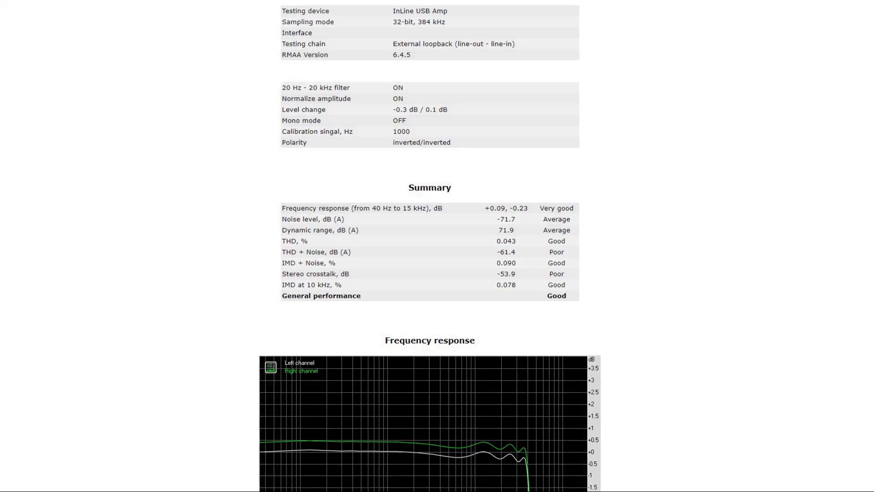
scroll(down, 3)
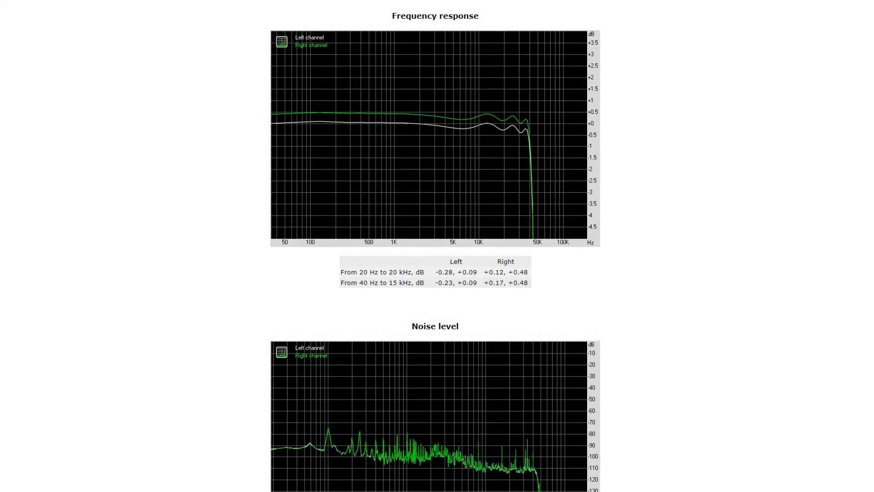
scroll(down, 3)
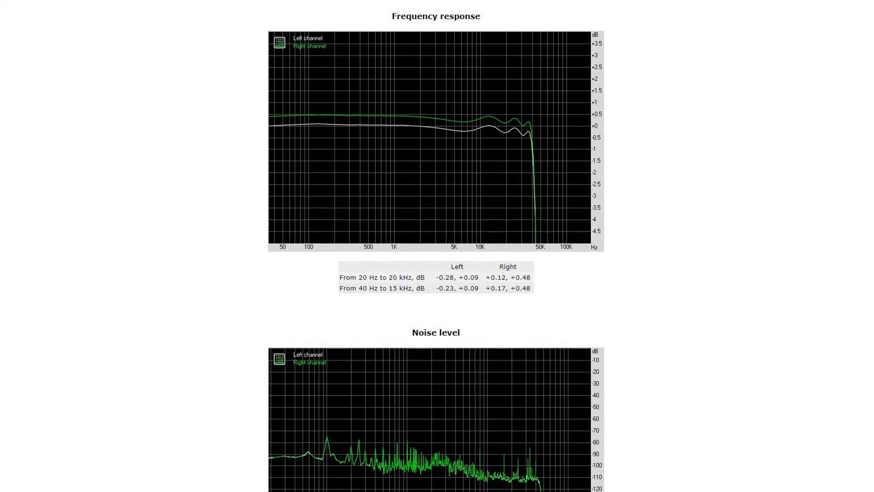
scroll(down, 3)
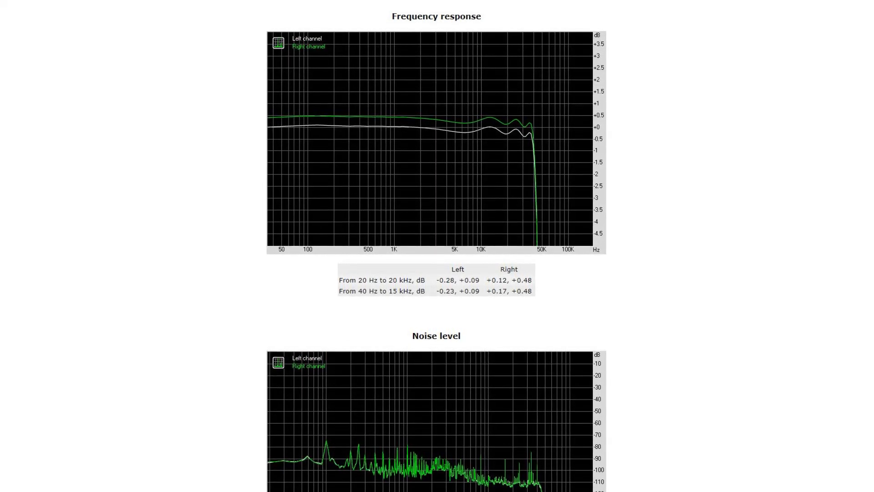
scroll(up, 3)
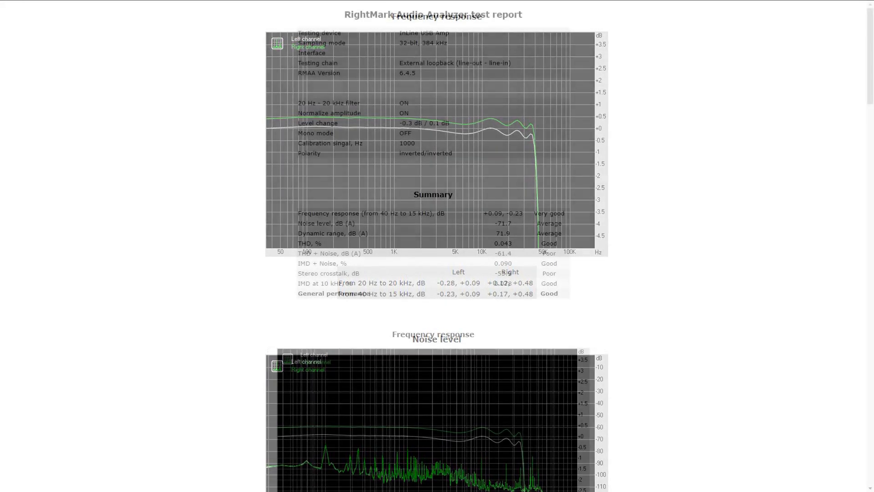
scroll(up, 3)
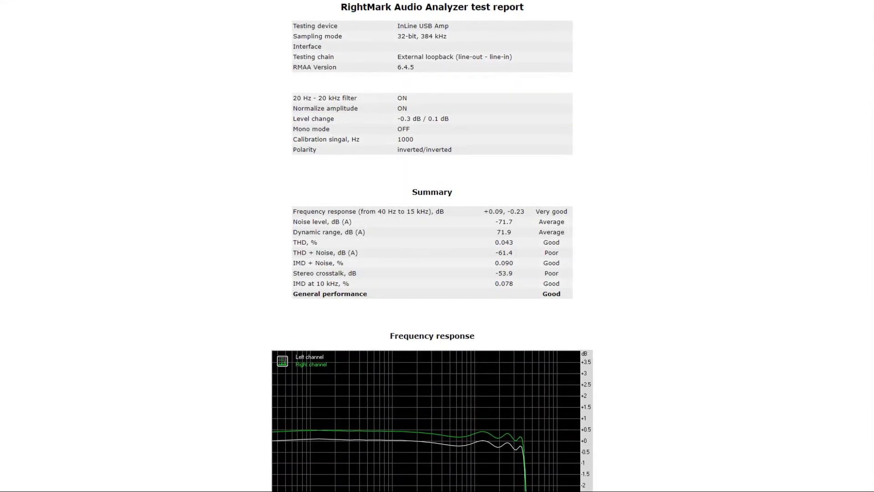
scroll(down, 3)
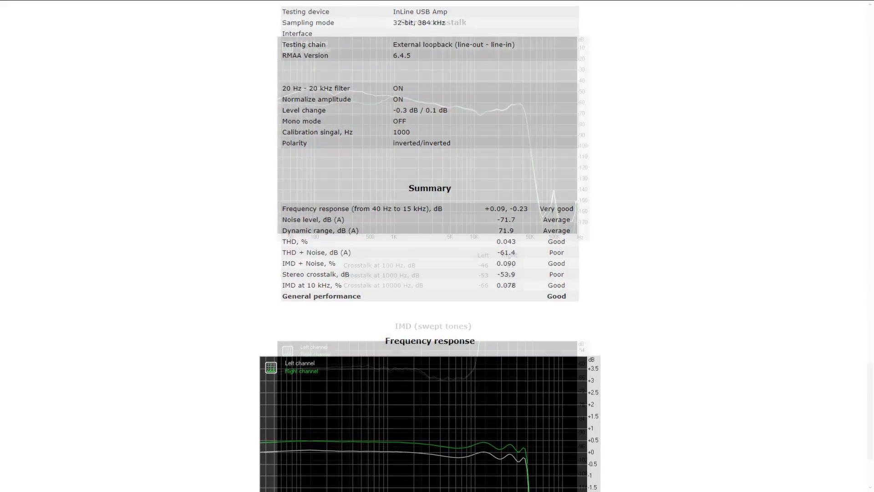
scroll(down, 3)
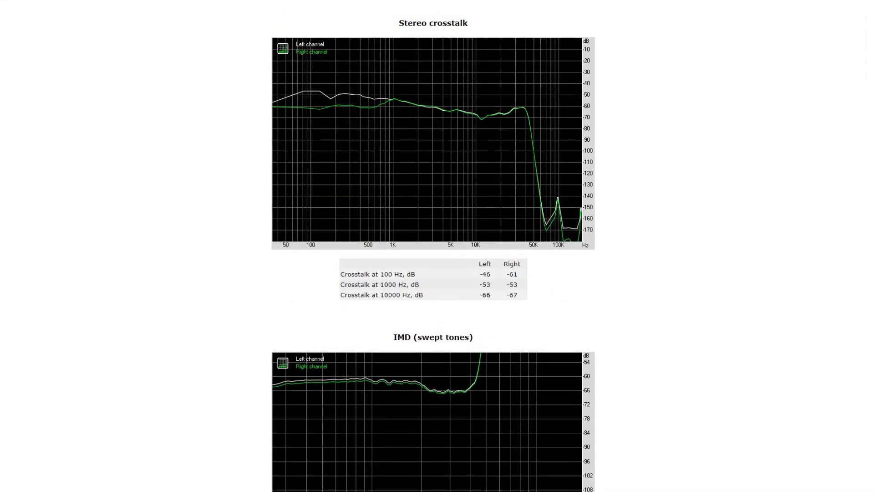
scroll(down, 3)
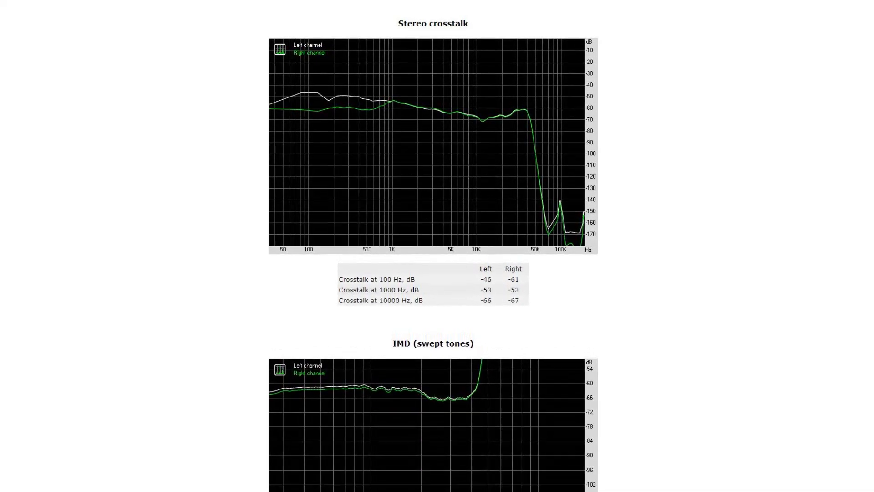
scroll(down, 3)
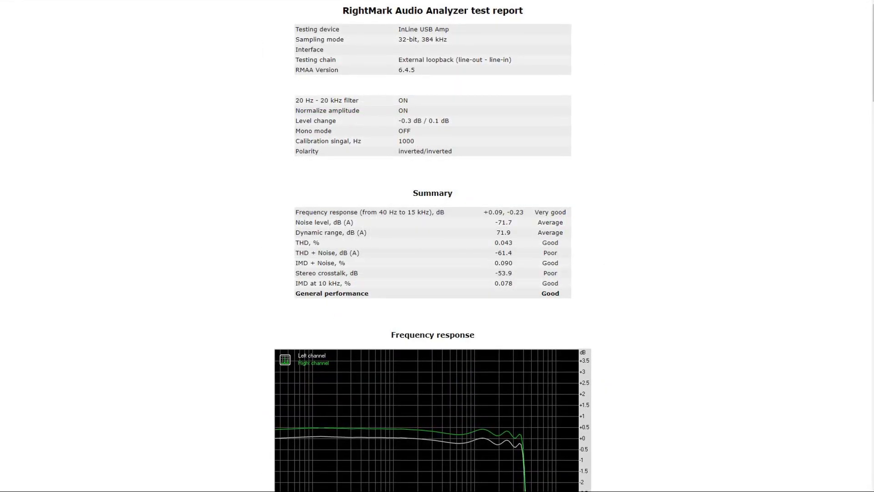
scroll(up, 3)
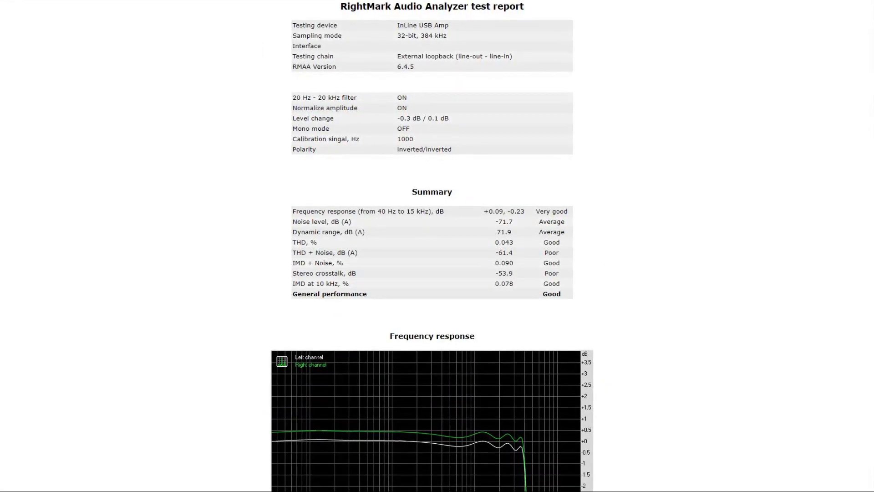
scroll(up, 3)
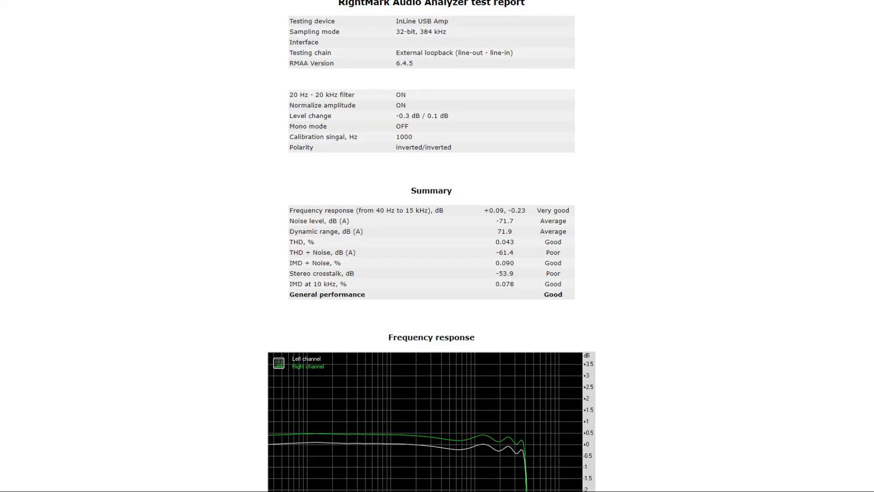